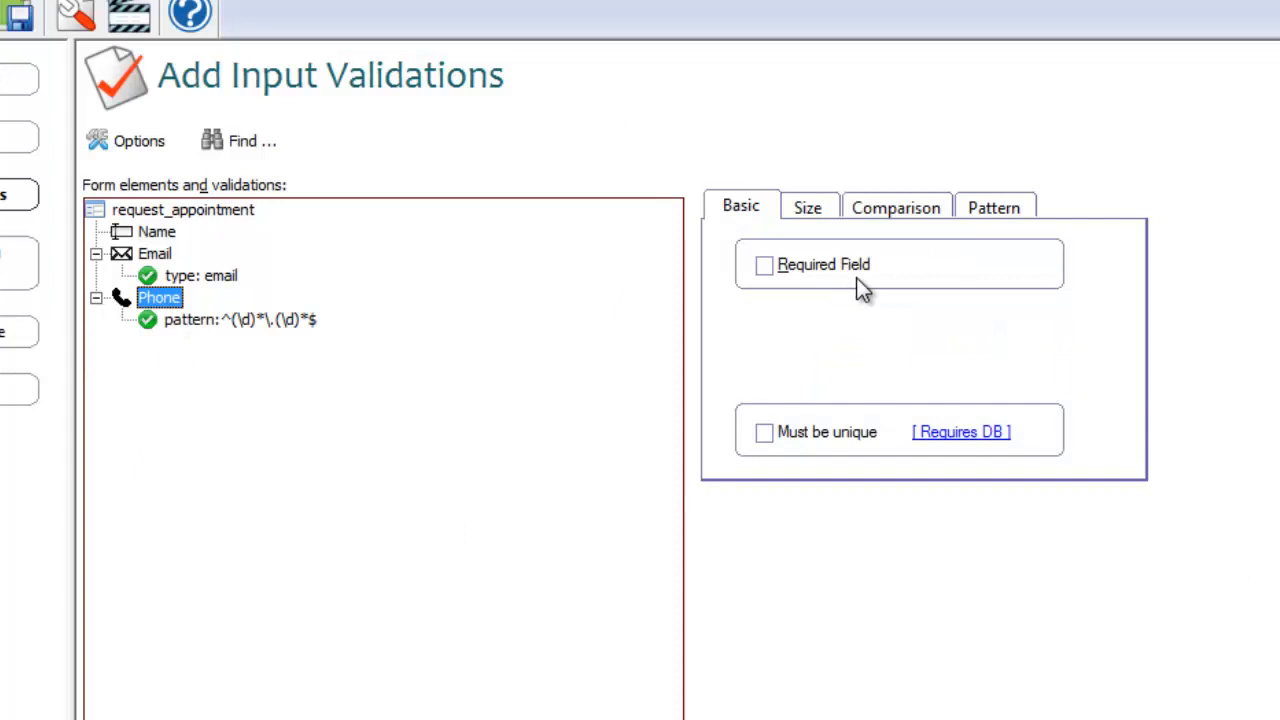
Step: Make the Phone field required only on the condition that Email is empty
click(764, 264)
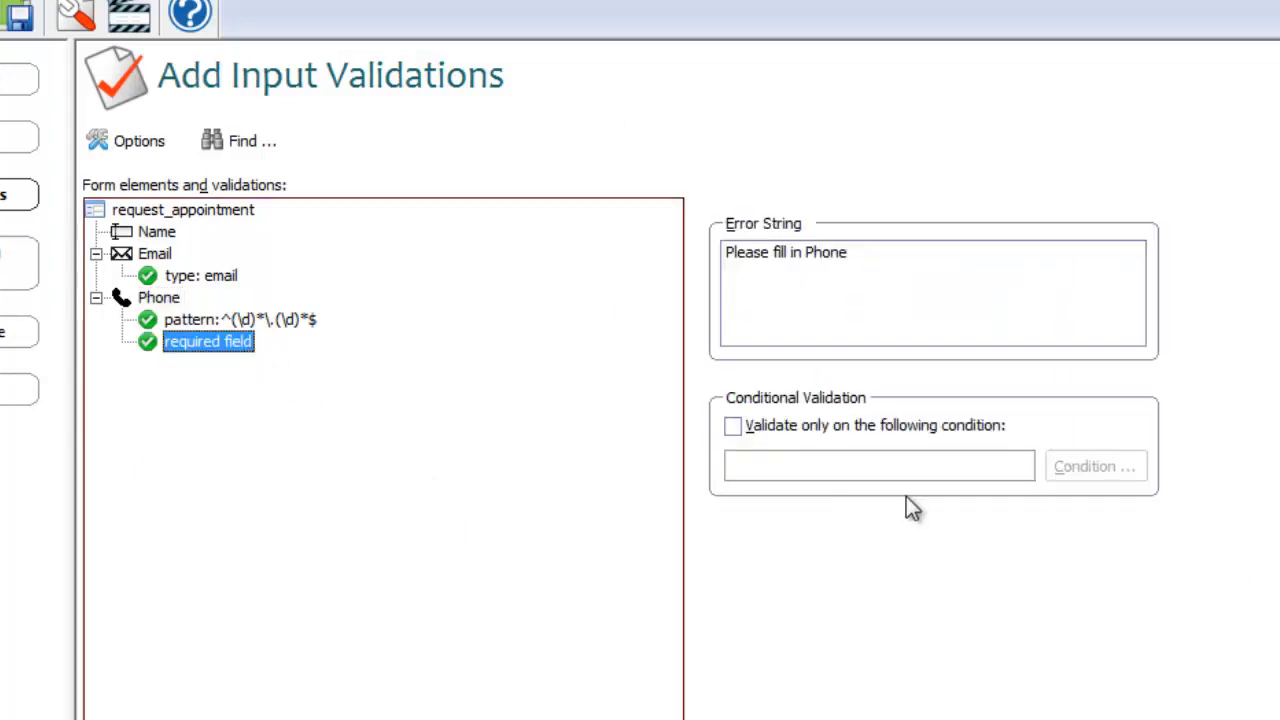
click(1096, 466)
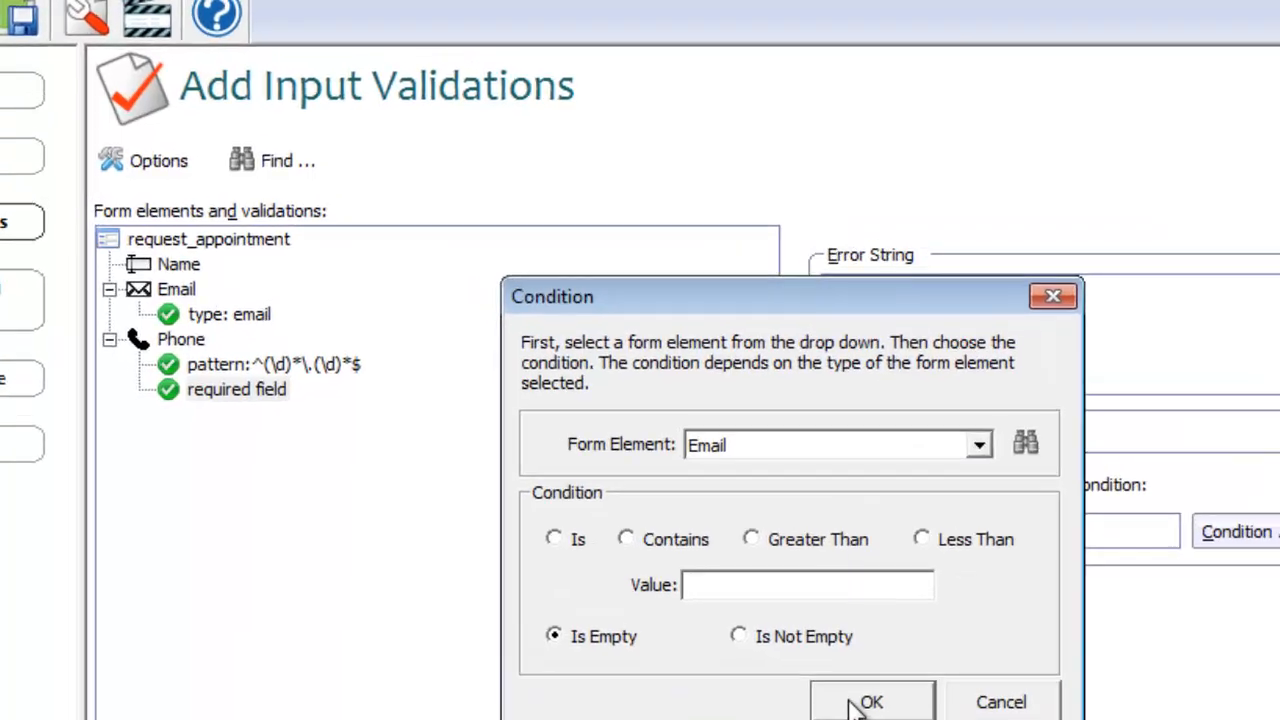
click(870, 700)
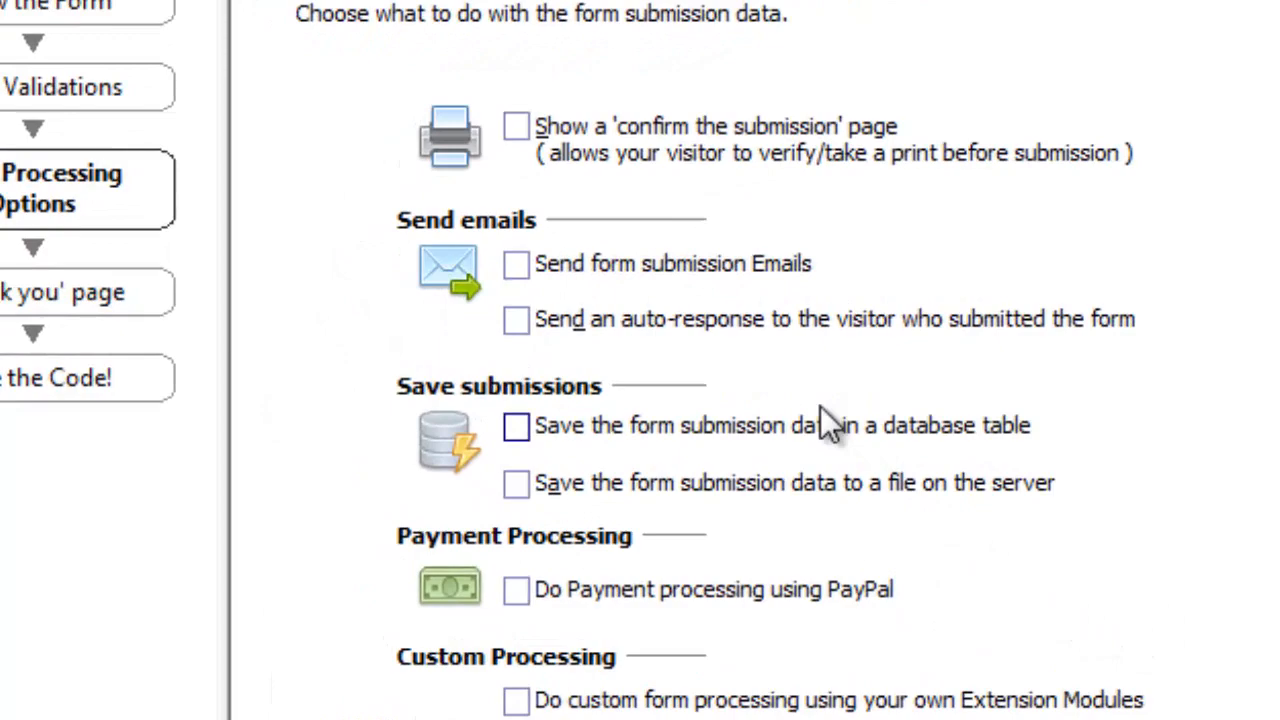
Step: Enable the auto-response email with subject 'Received your support request'
click(516, 318)
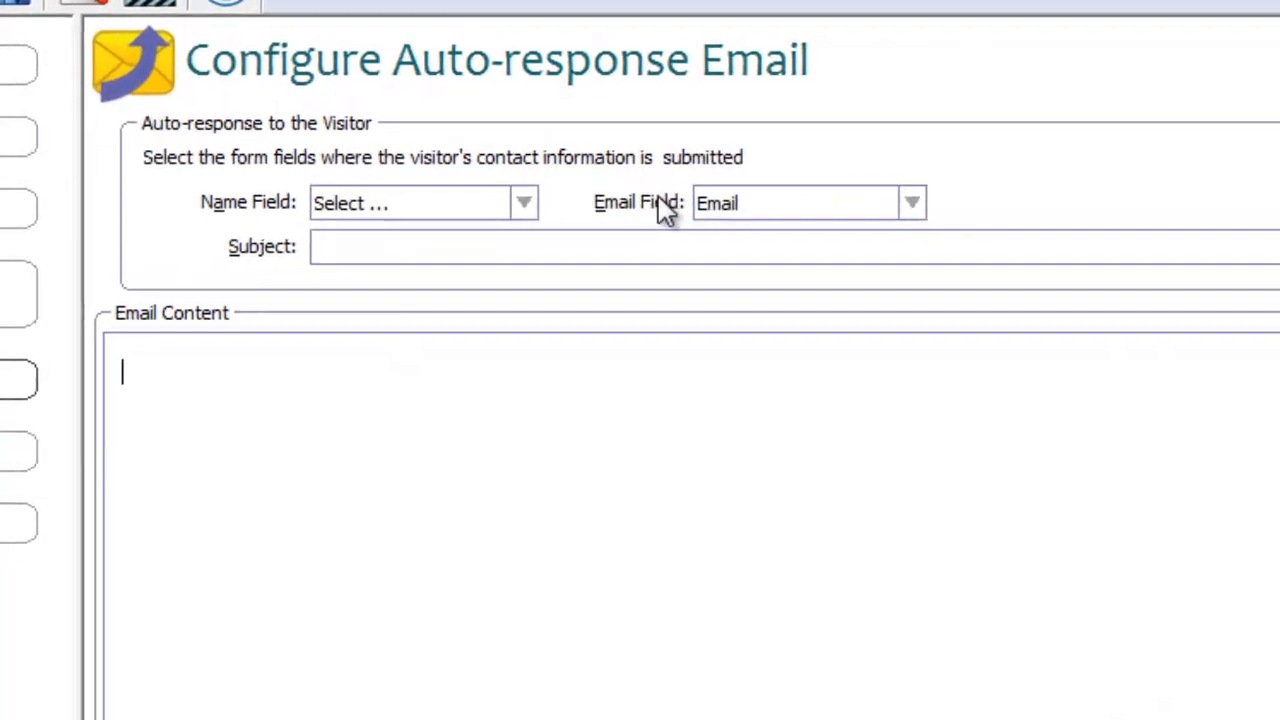
text(Received Your support request)
text(We have received)
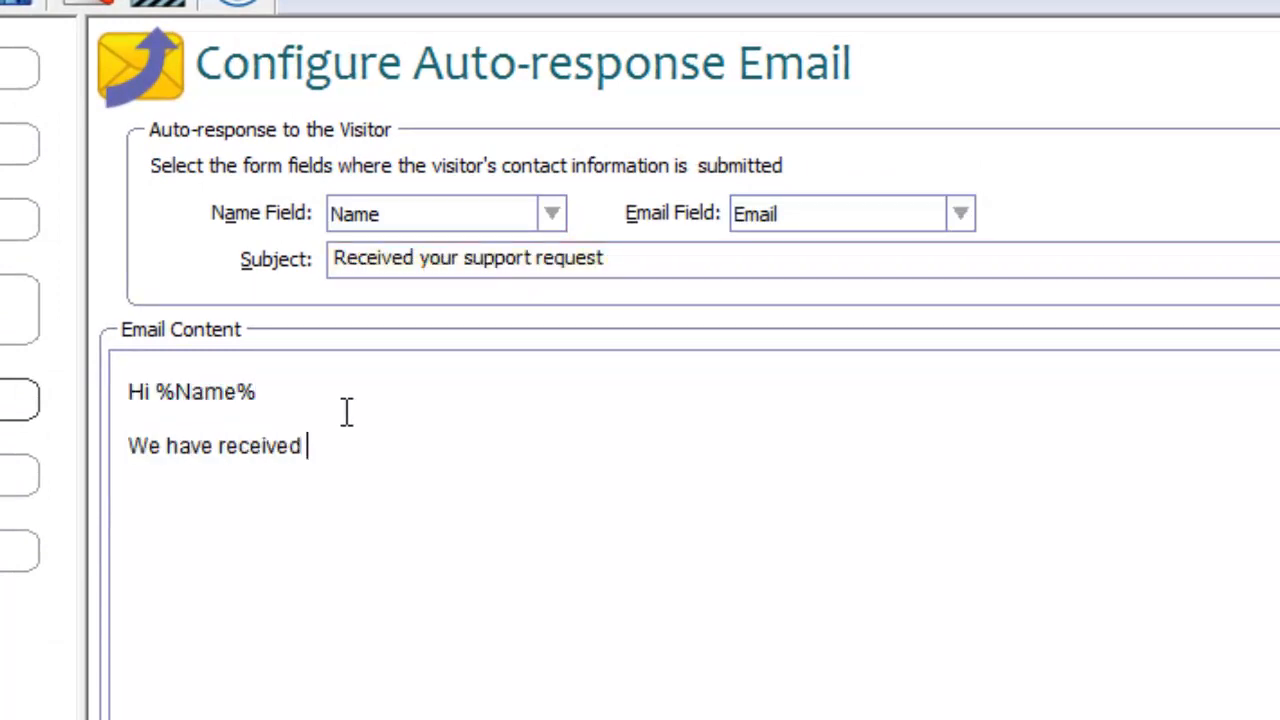
text(your support request.)
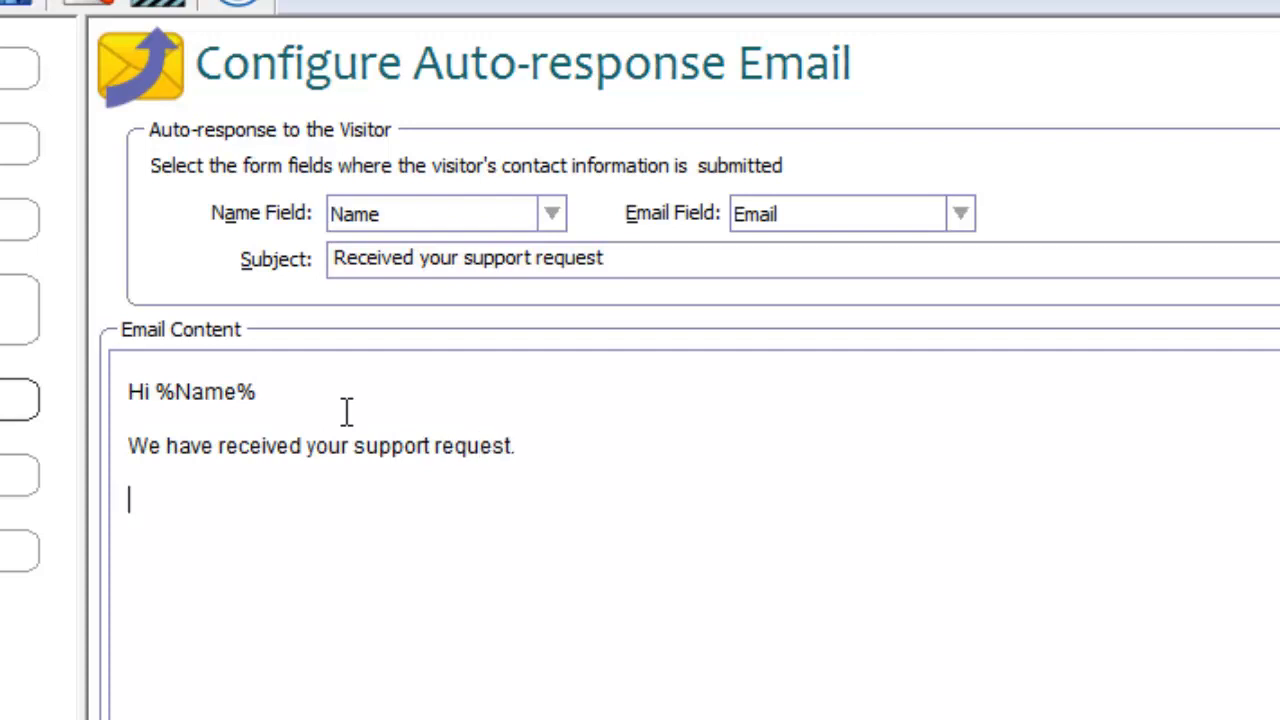
Step: Write the body: responses within 50 minutes on working days, 9am-5pm, call if urgent, see online documentation
text(On normal working)
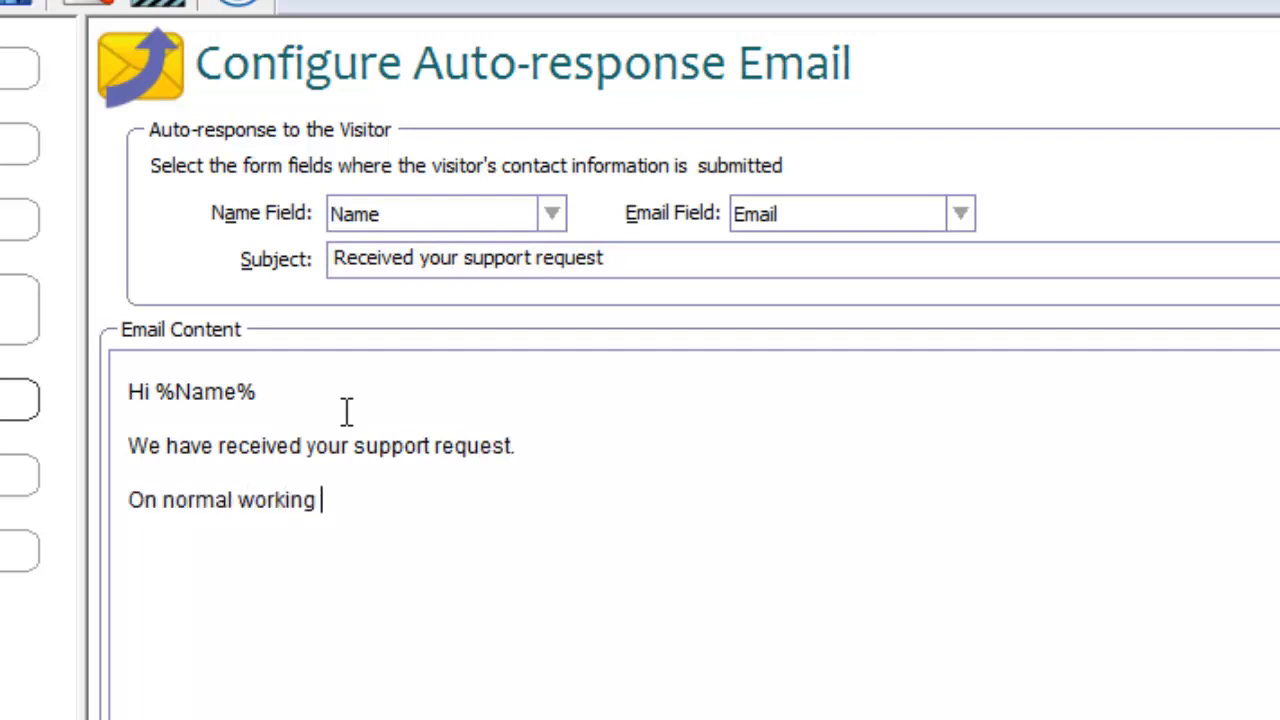
text(days, we respond to all support re)
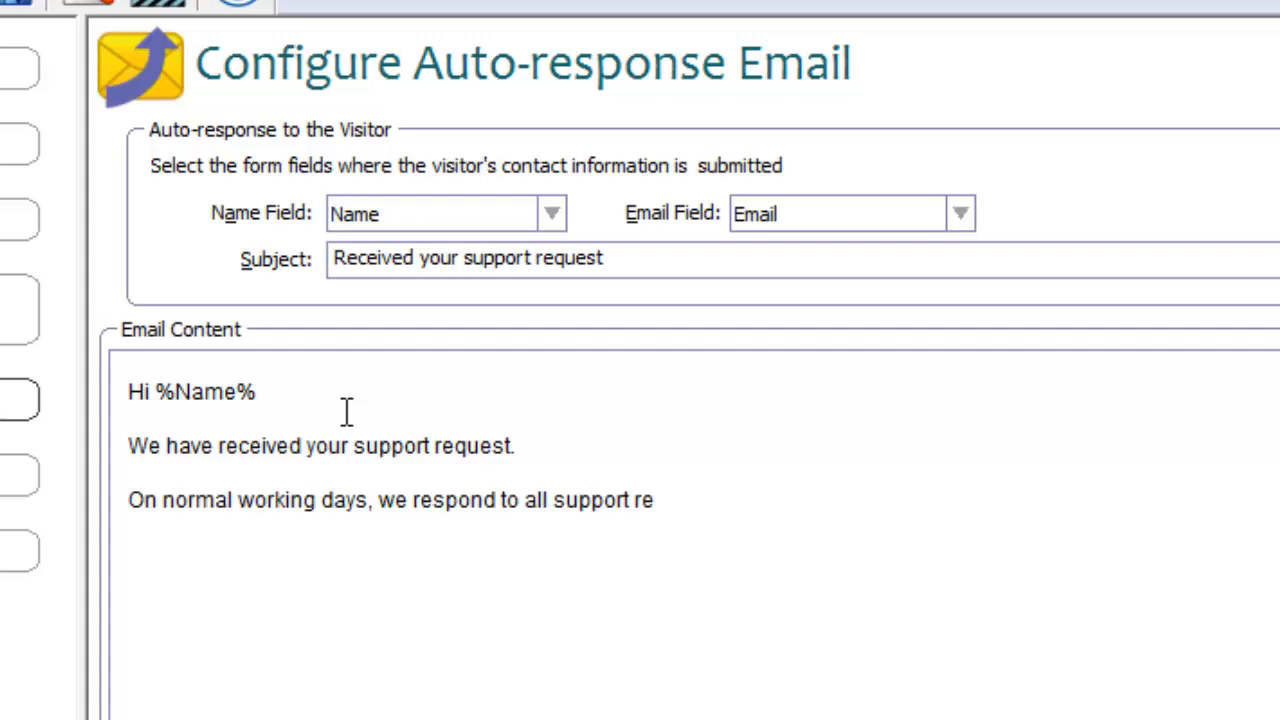
text(quests within 5)
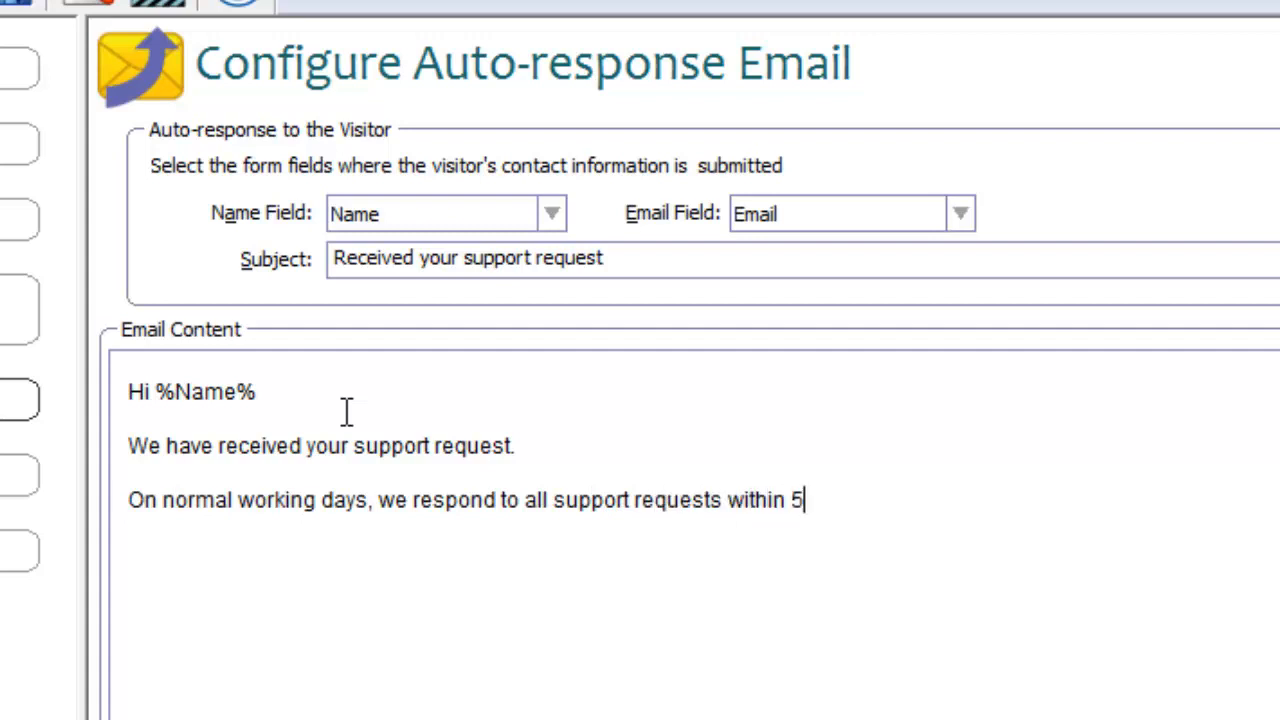
text(0 minutes. That is)
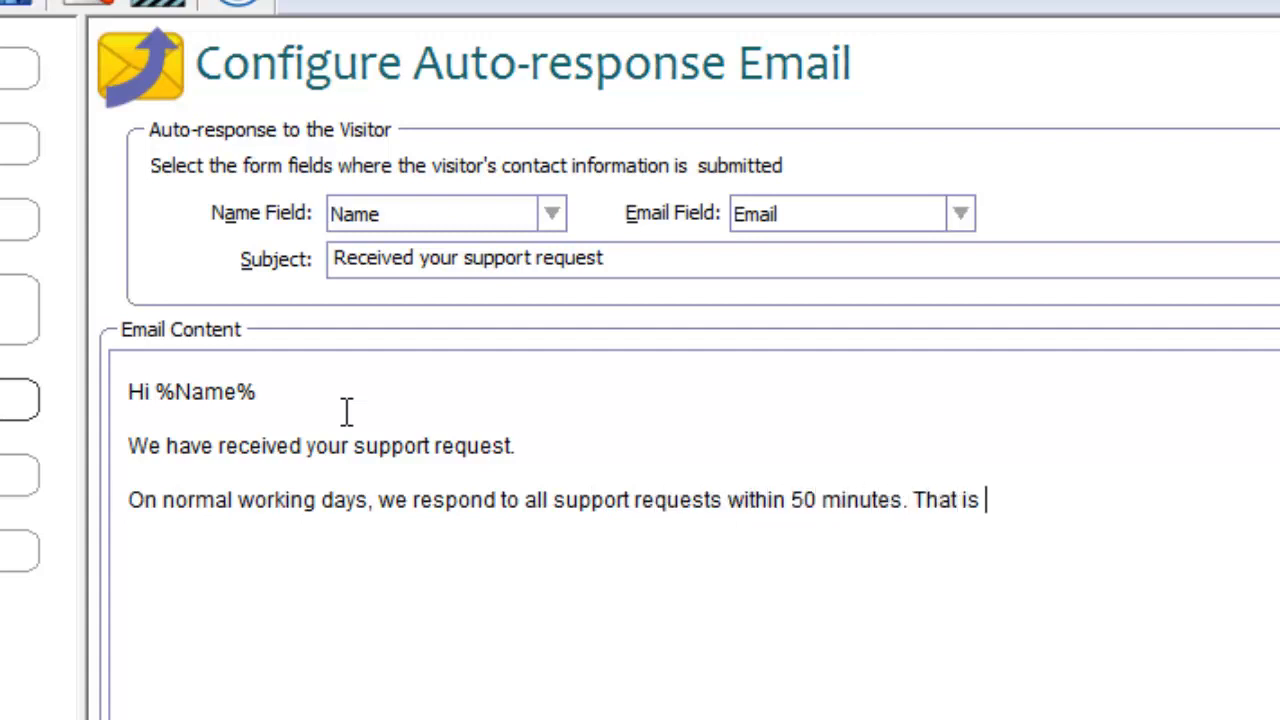
text(from 9.0am to 5.00pm EST)
text(If you have something m)
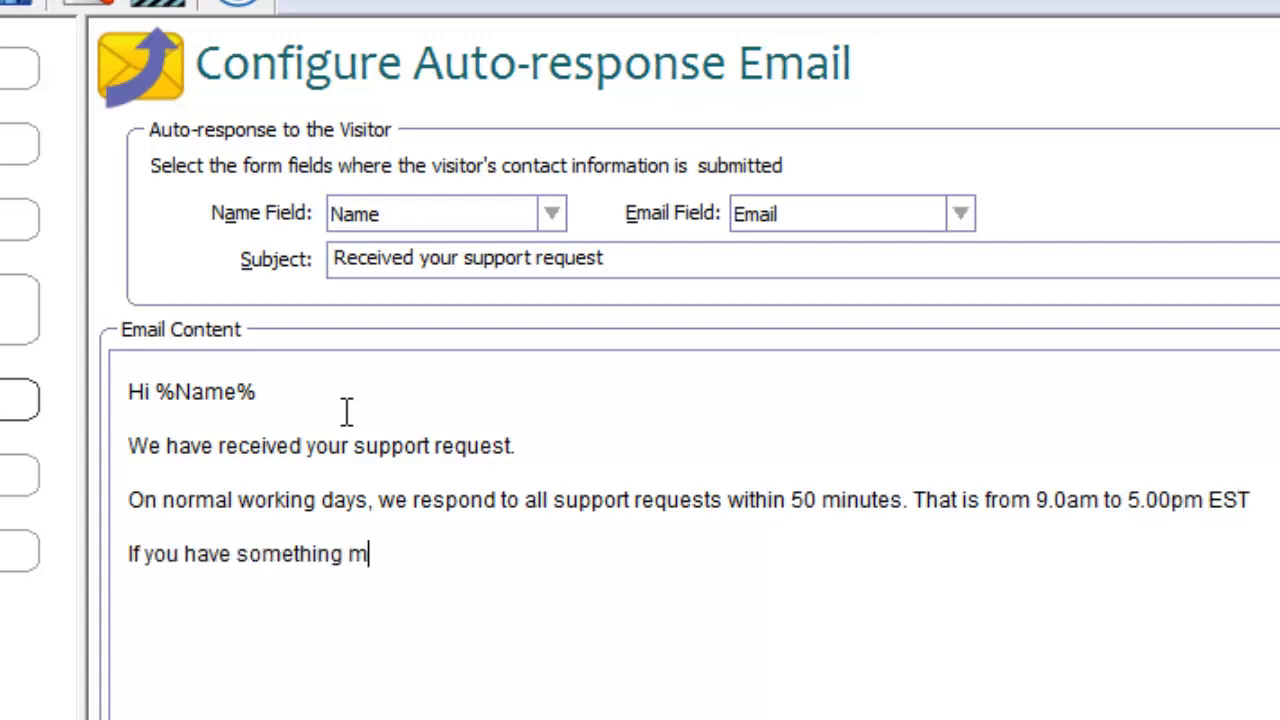
text(ore urgent, please do call us at the following number)
text(You man)
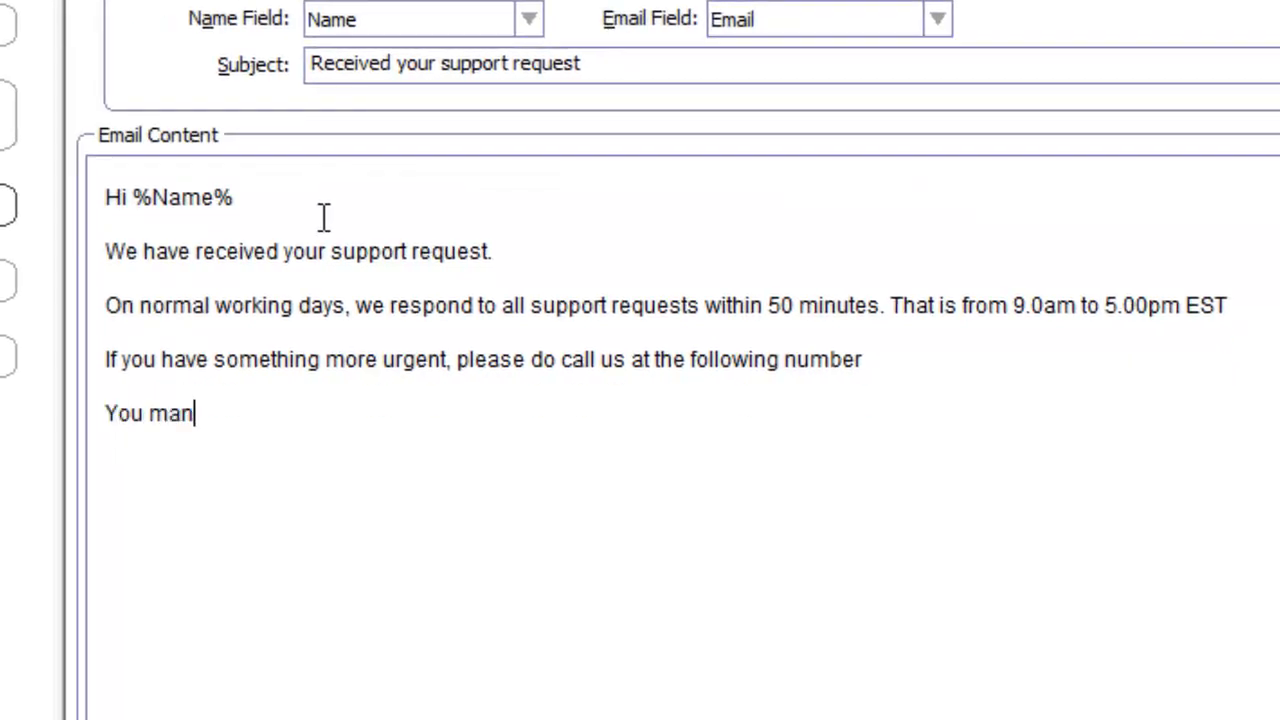
text(may also checkout the online documentation)
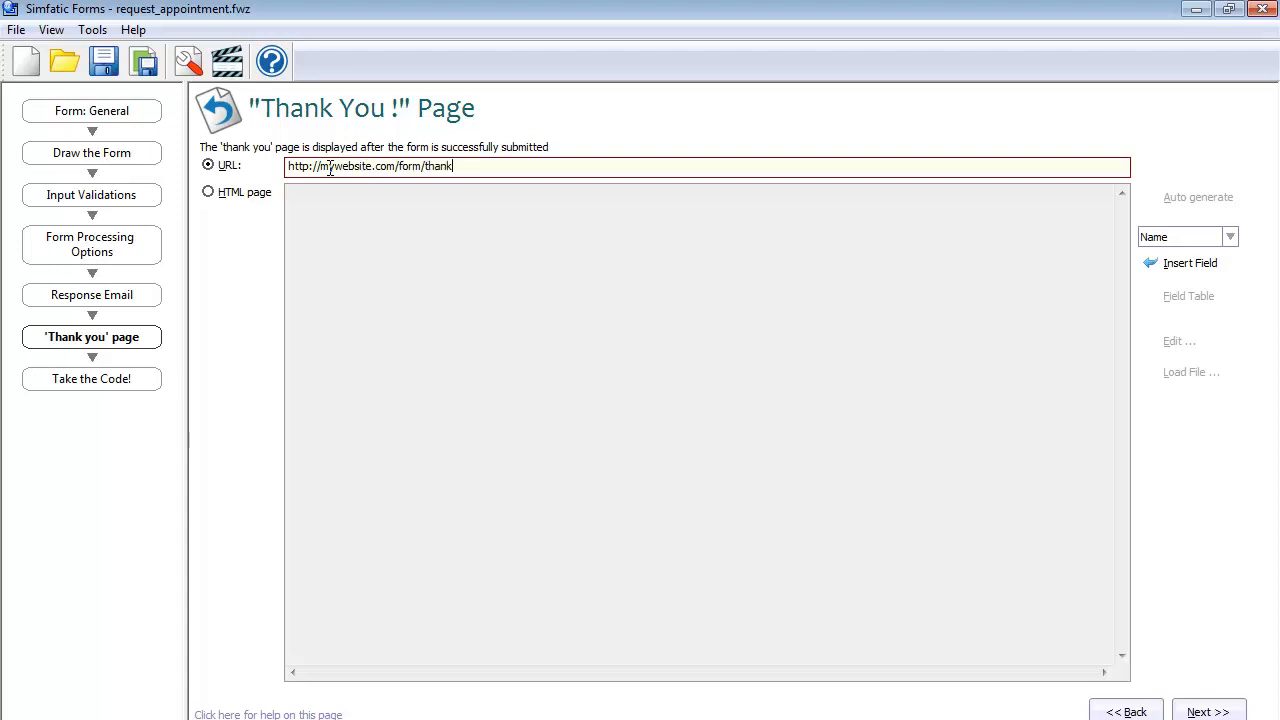
Step: Set the thank-you page to the custom URL ending in 'younext.html'
text(younext.html)
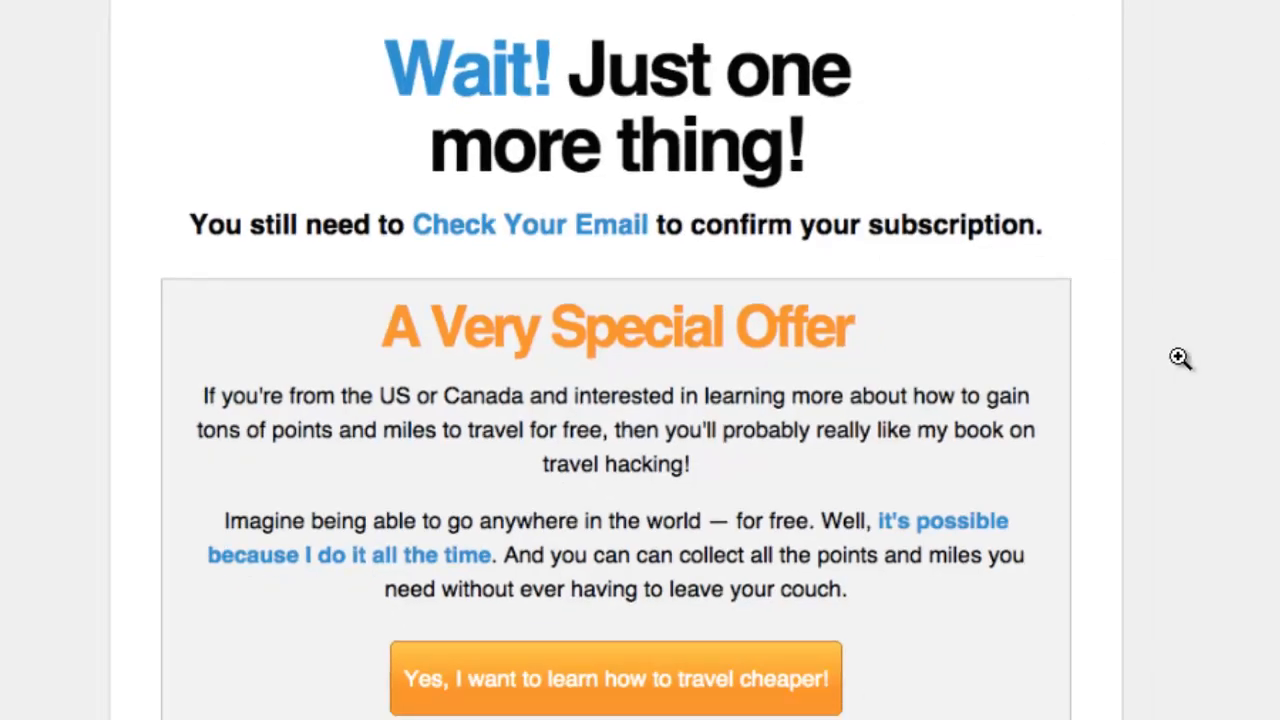
mouse_move(1232, 232)
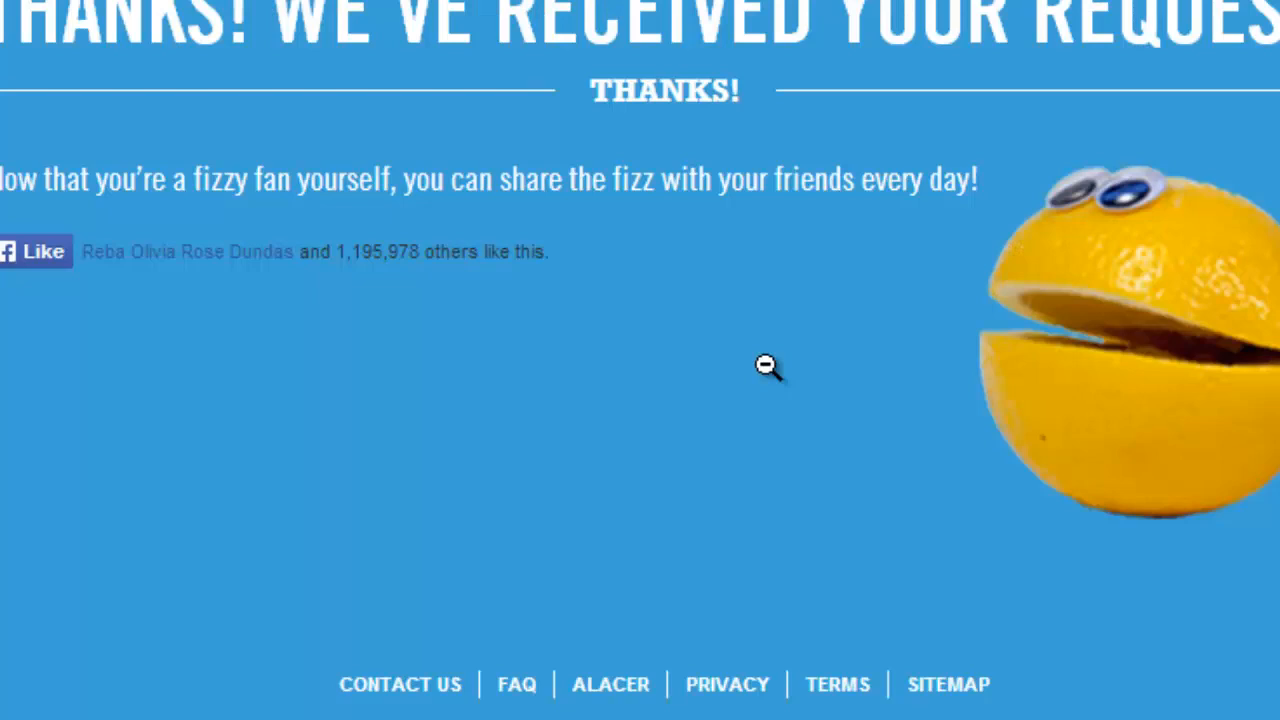
mouse_move(770, 370)
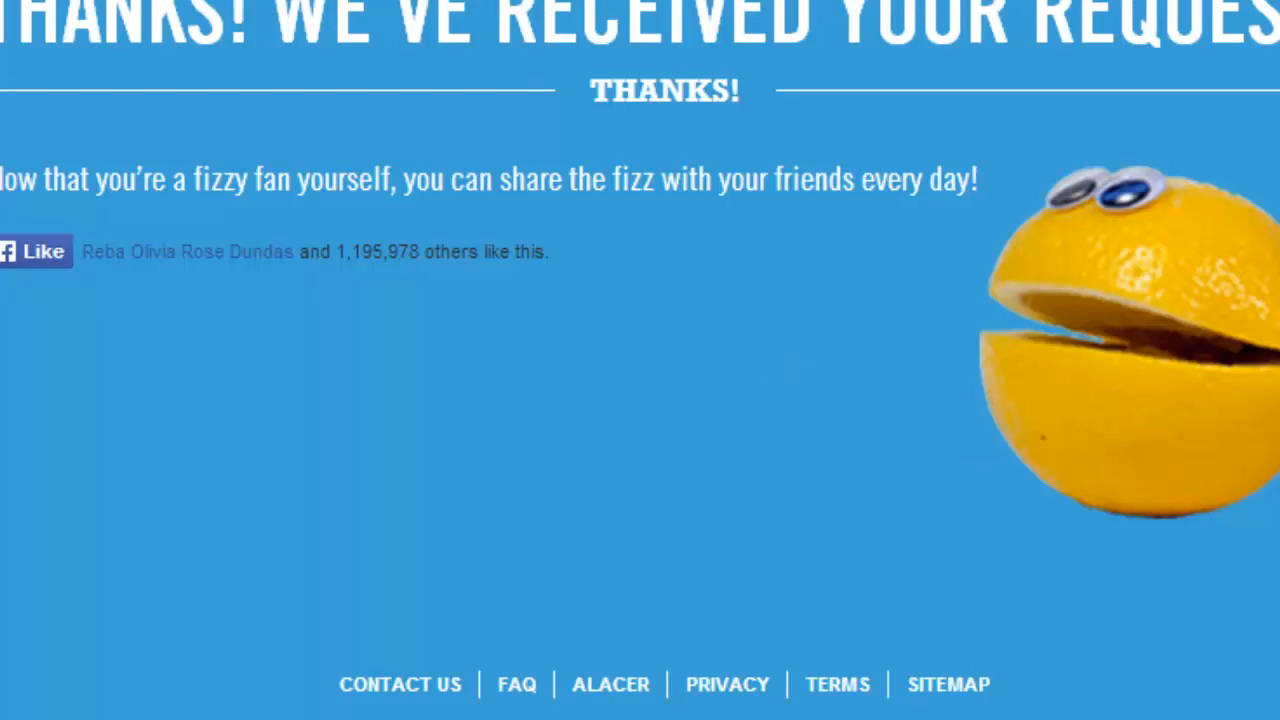